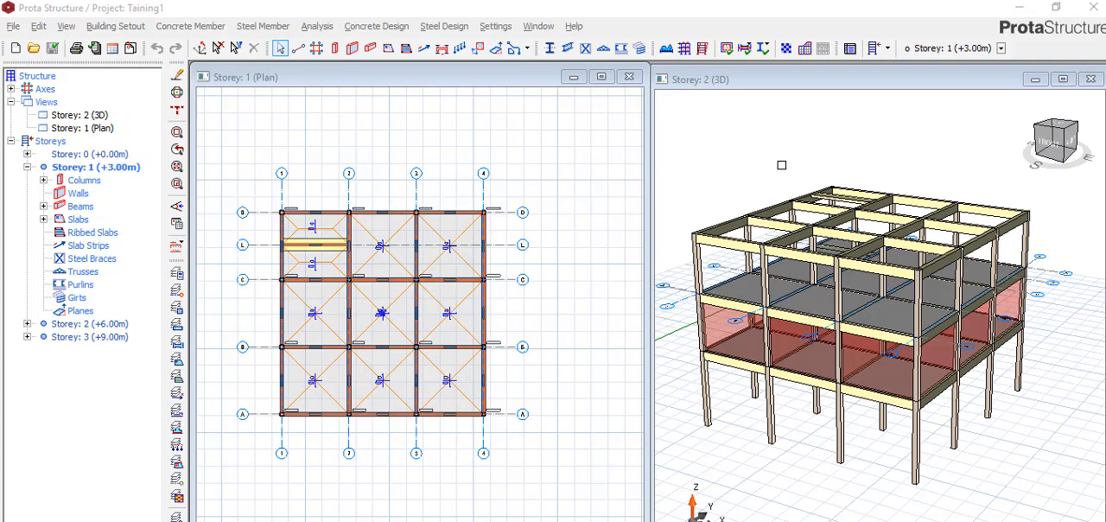
{"action": "mouse_move", "coordinate": [774, 169]}
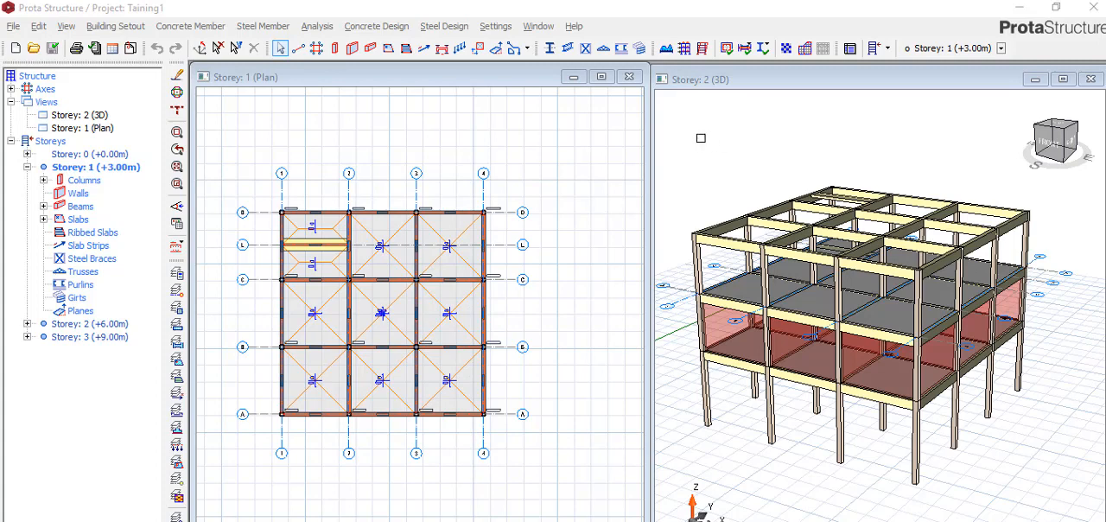
{"action": "mouse_move", "coordinate": [670, 41]}
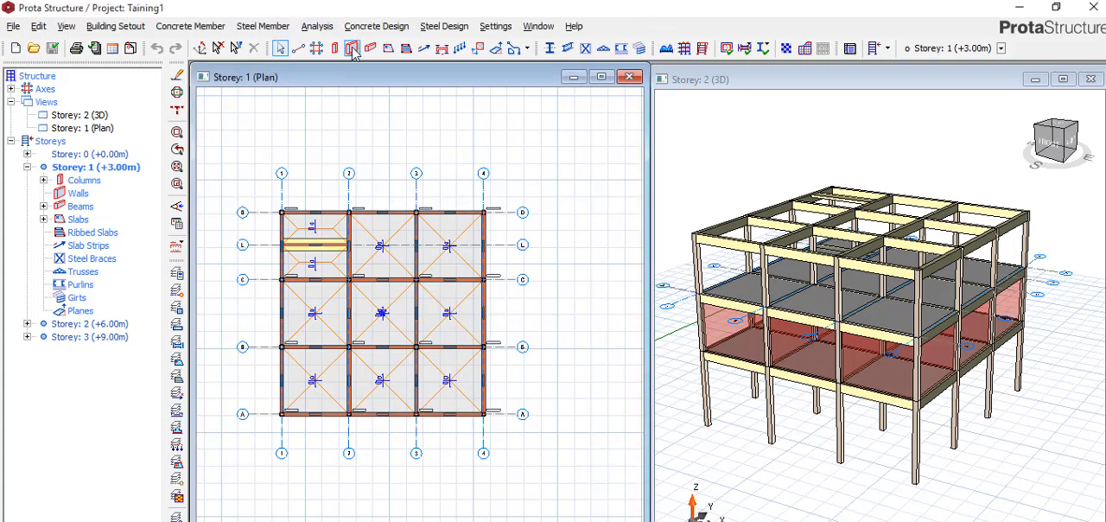
Step: Bring up the Concrete Design commands, including column, beam, slab design and Load ProtaDetails
{"action": "left_click", "coordinate": [377, 26]}
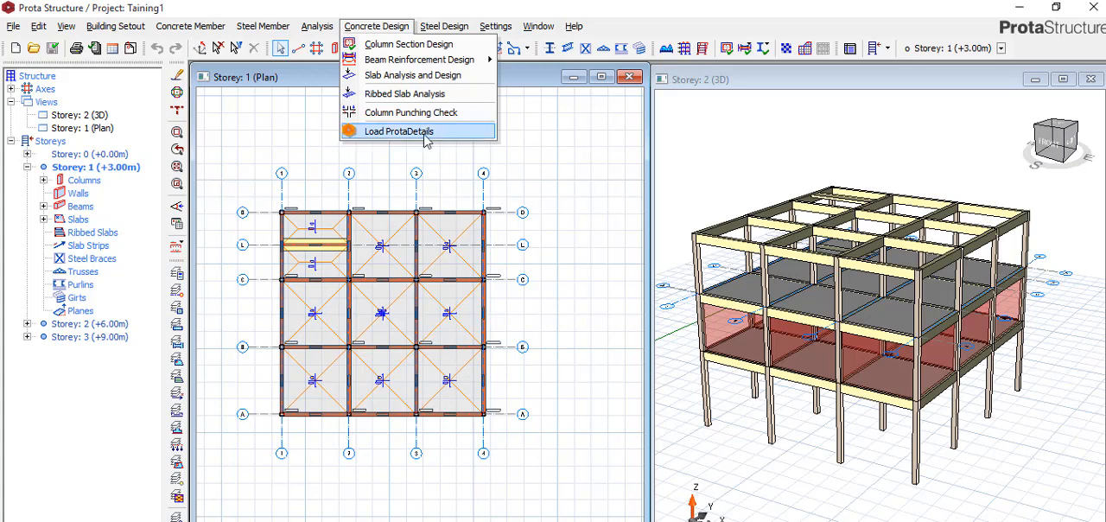
{"action": "mouse_move", "coordinate": [407, 176]}
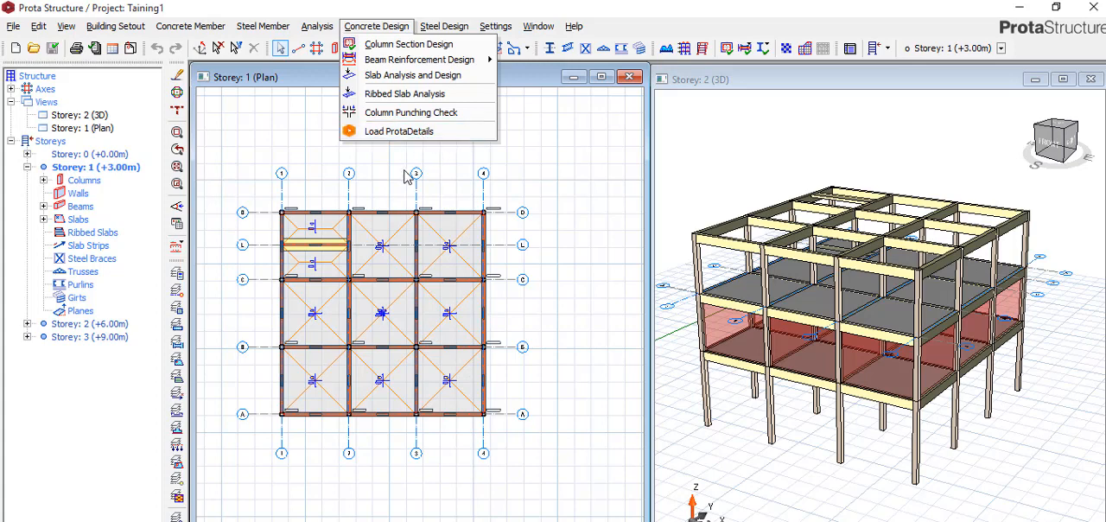
{"action": "mouse_move", "coordinate": [418, 169]}
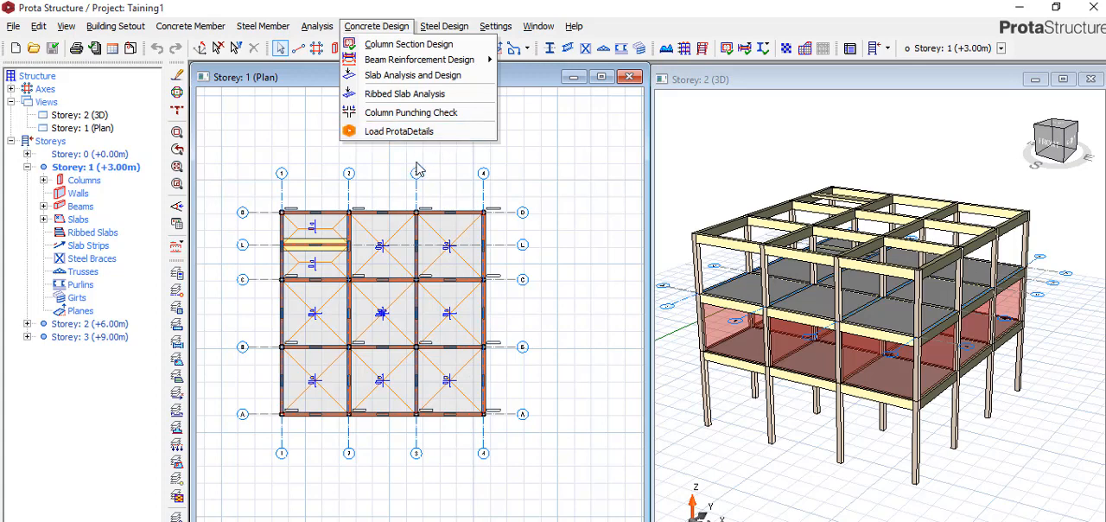
{"action": "mouse_move", "coordinate": [418, 132]}
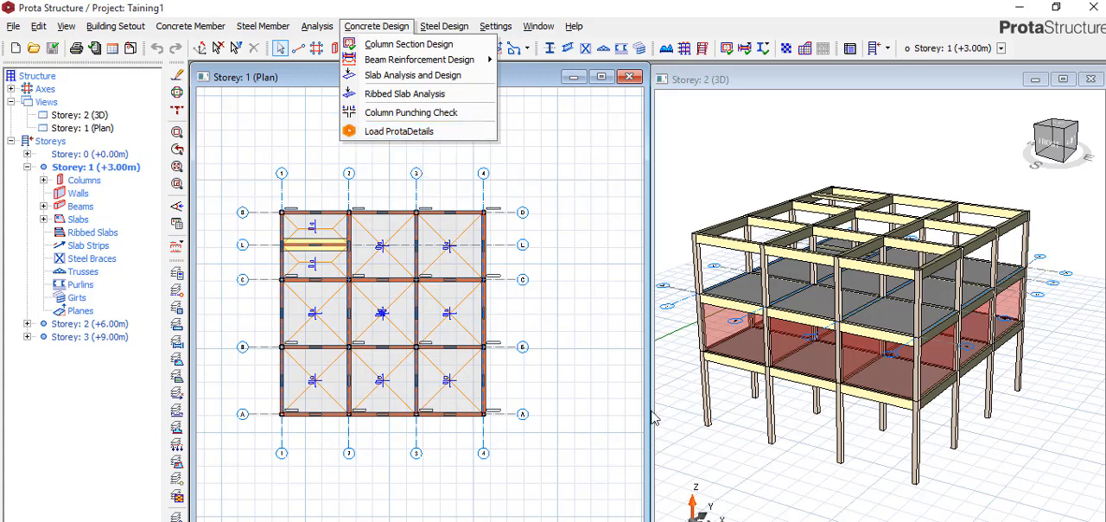
{"action": "mouse_move", "coordinate": [418, 148]}
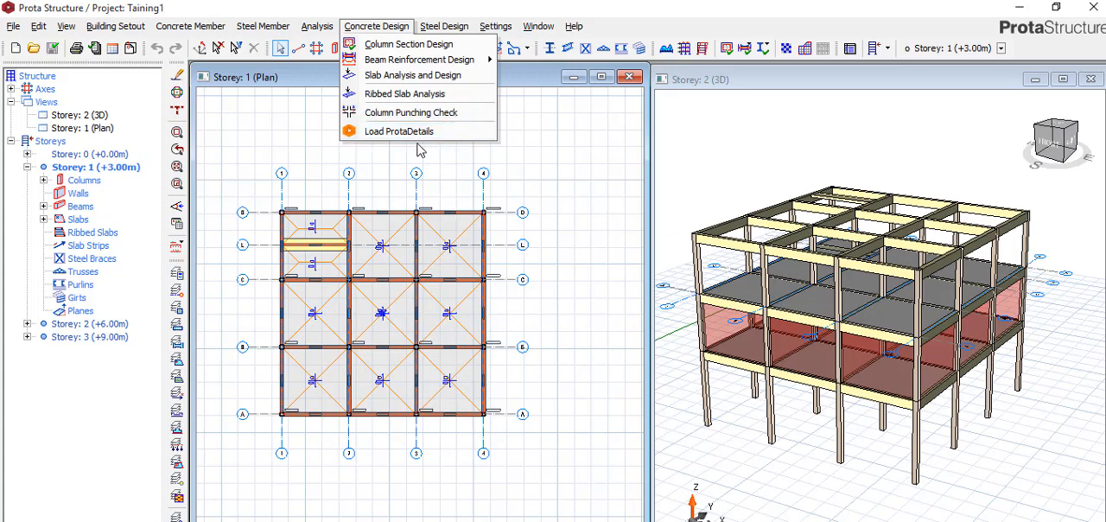
{"action": "mouse_move", "coordinate": [399, 132]}
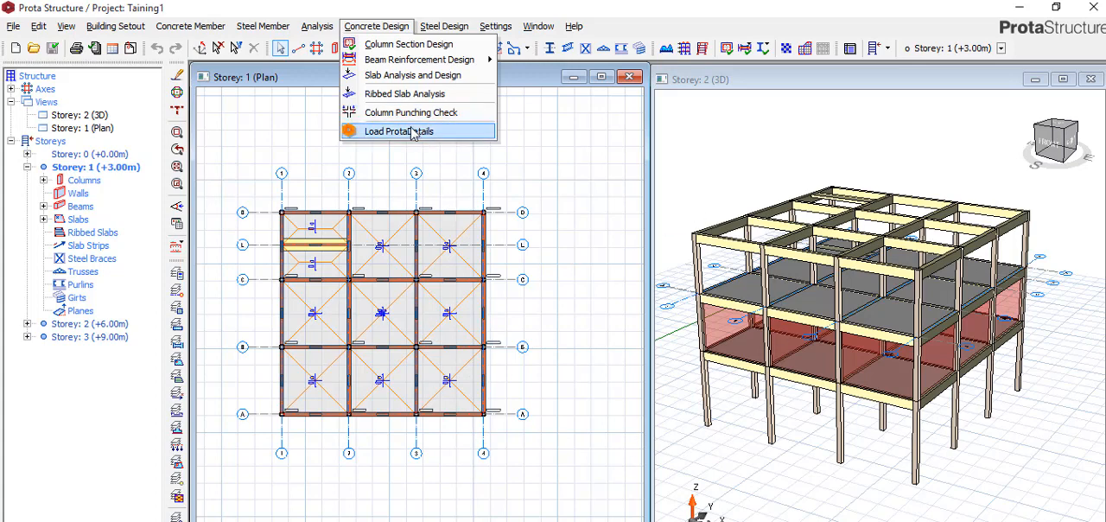
Step: Load the model into ProtaDetails so the Taining1 start page appears
{"action": "left_click", "coordinate": [397, 131]}
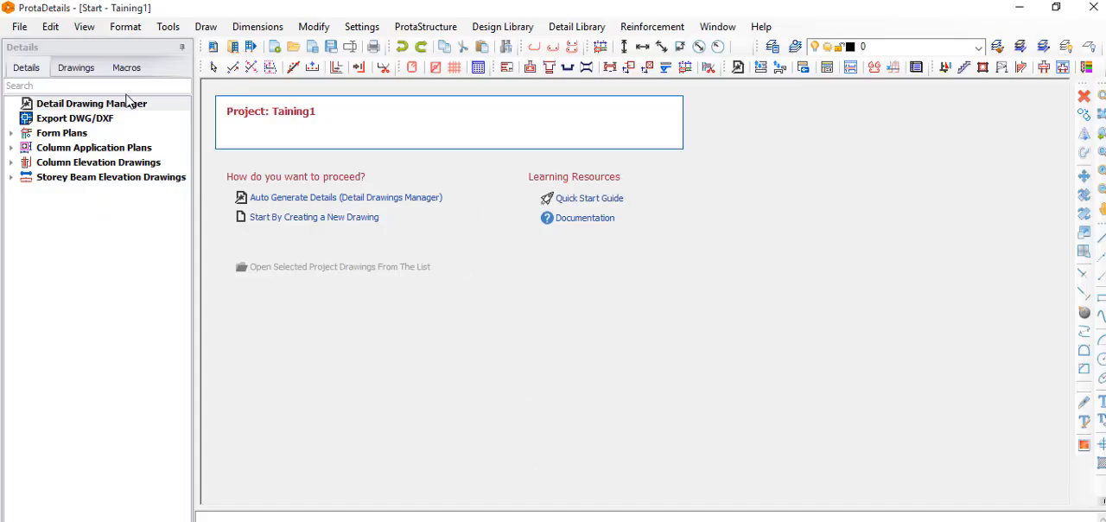
{"action": "mouse_move", "coordinate": [584, 259]}
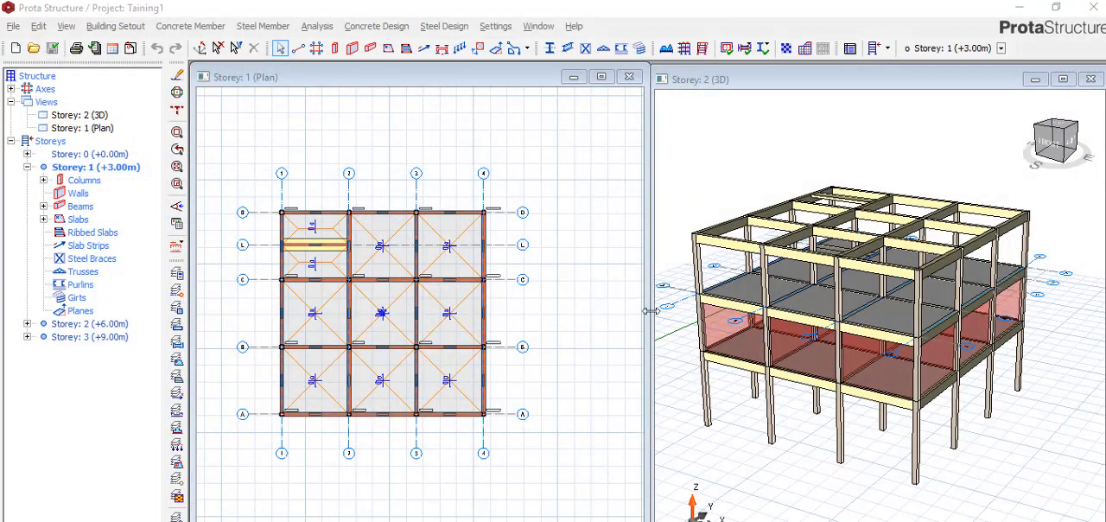
{"action": "left_click", "coordinate": [376, 24]}
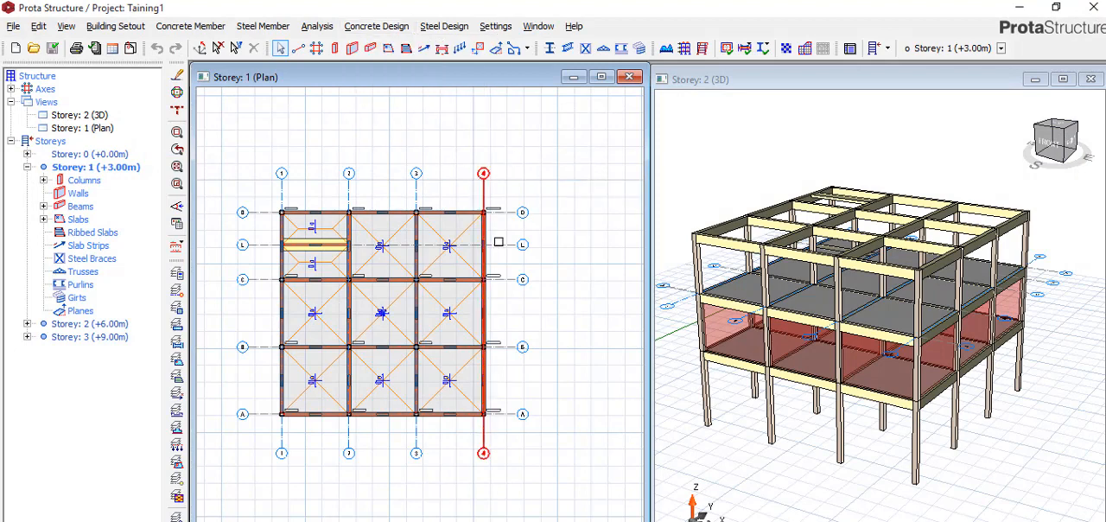
{"action": "left_click", "coordinate": [521, 212]}
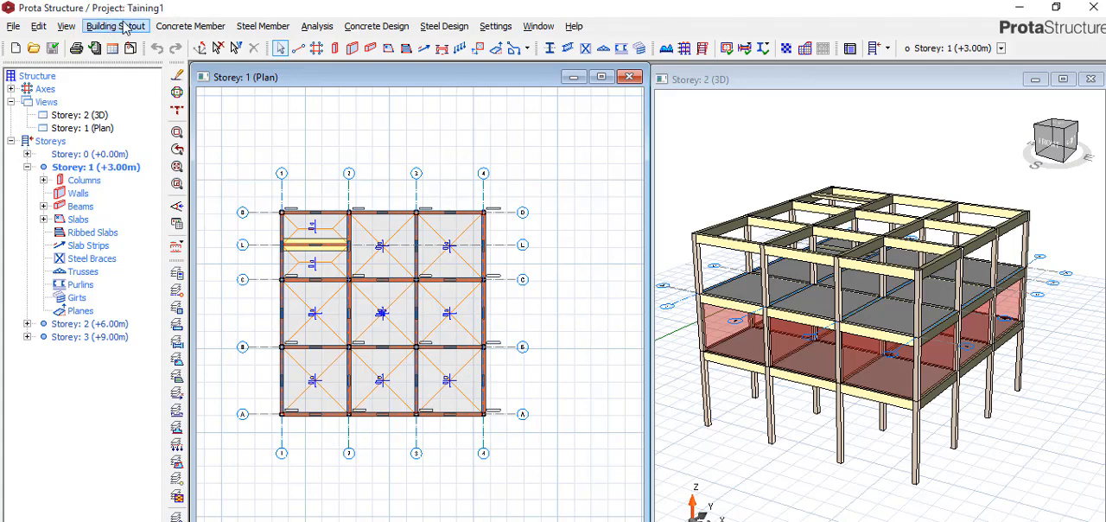
{"action": "mouse_move", "coordinate": [169, 12]}
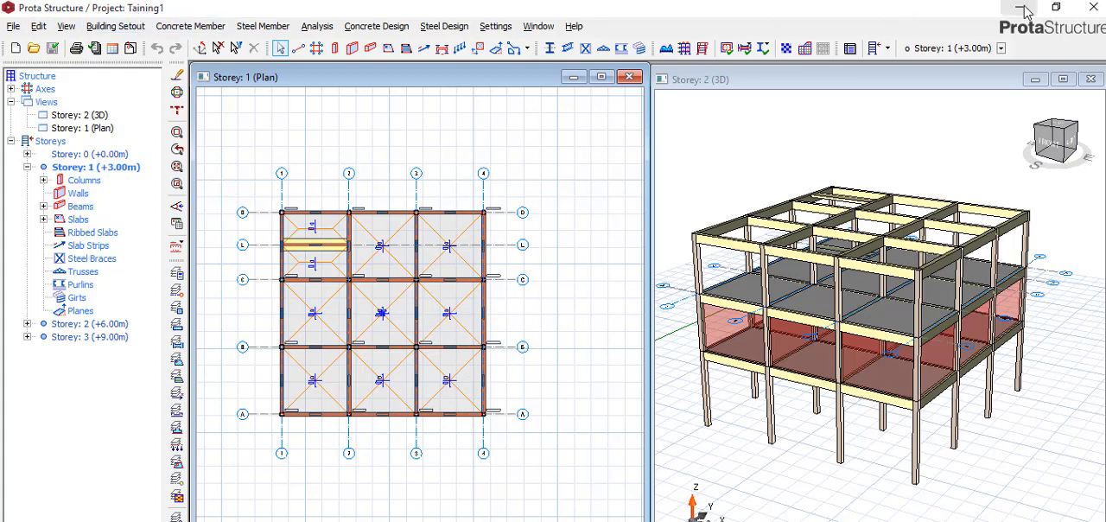
{"action": "mouse_move", "coordinate": [1023, 10]}
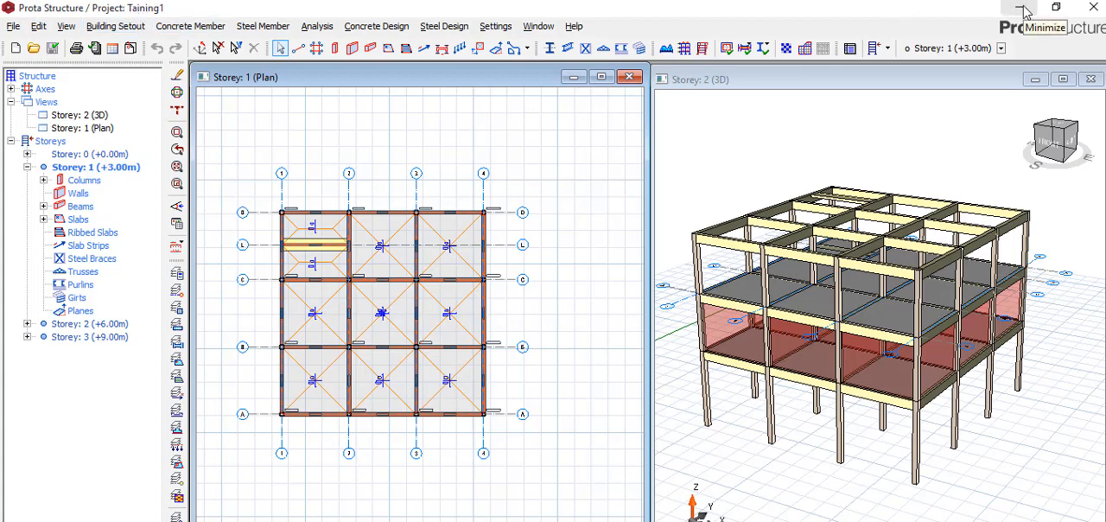
Step: Minimise ProtaStructure and launch ProtaDetails 2018 EN from its desktop shortcut
{"action": "left_click", "coordinate": [1019, 9]}
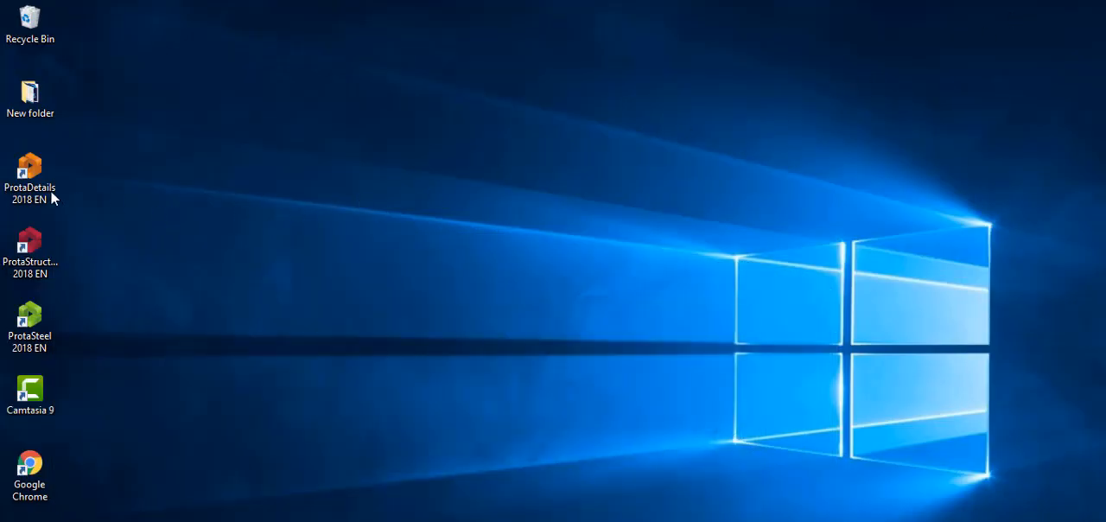
{"action": "left_click", "coordinate": [31, 176]}
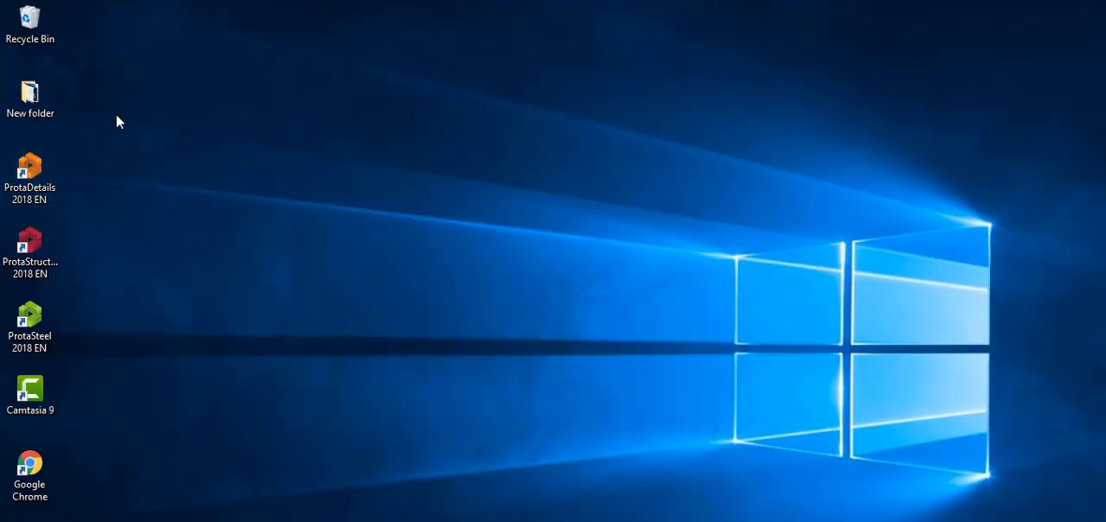
{"action": "left_click", "coordinate": [31, 173]}
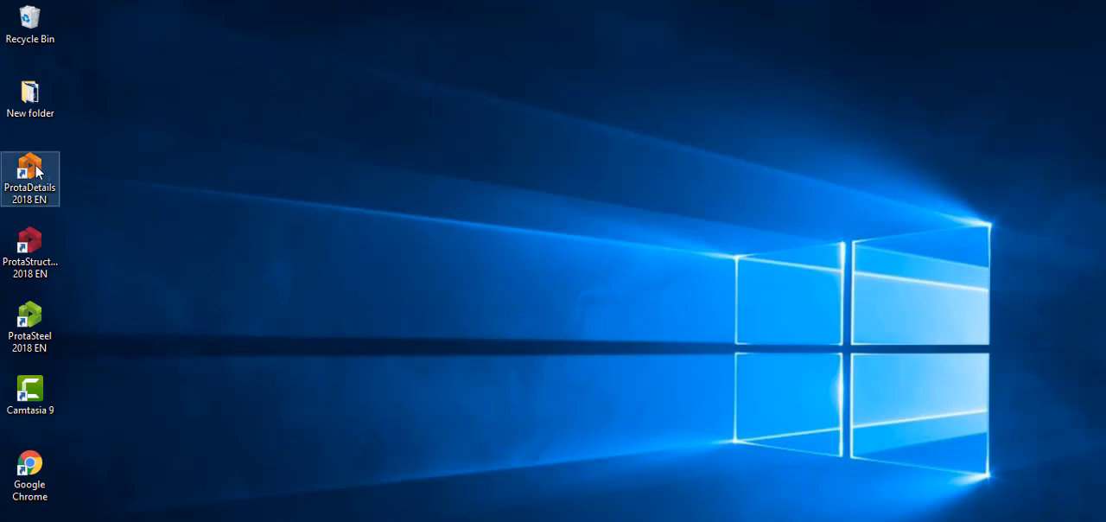
{"action": "double_click", "coordinate": [31, 176]}
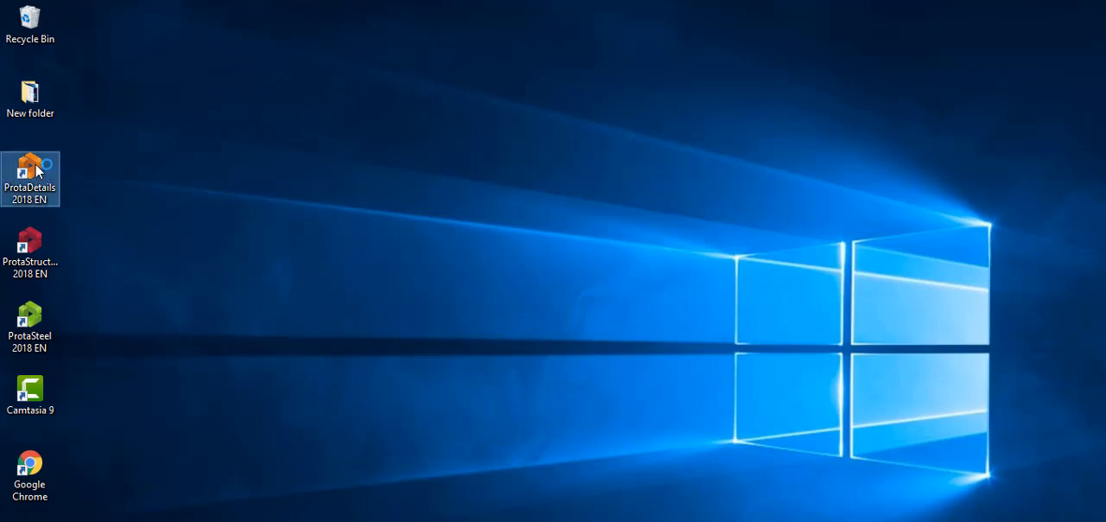
{"action": "double_click", "coordinate": [30, 177]}
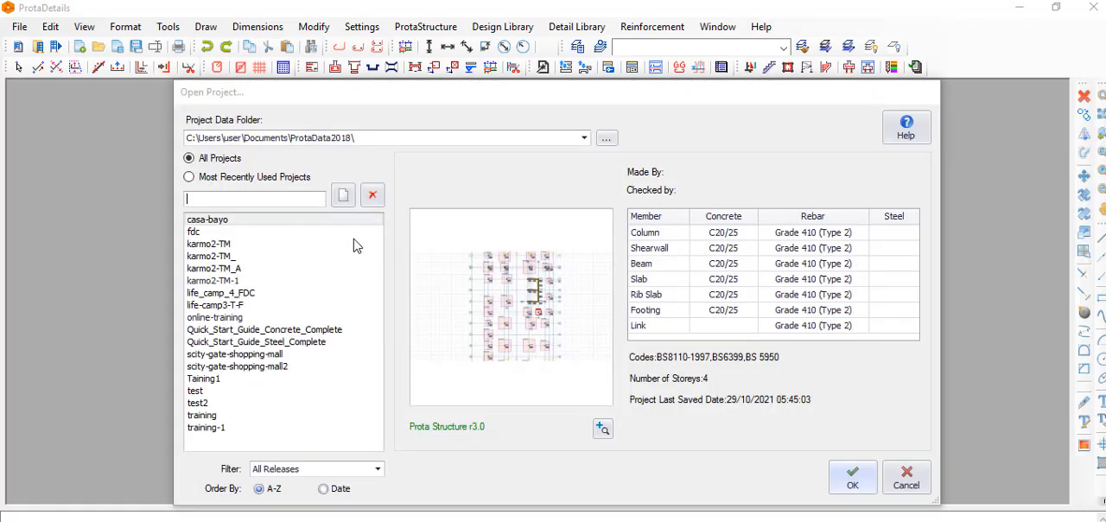
{"action": "mouse_move", "coordinate": [304, 297]}
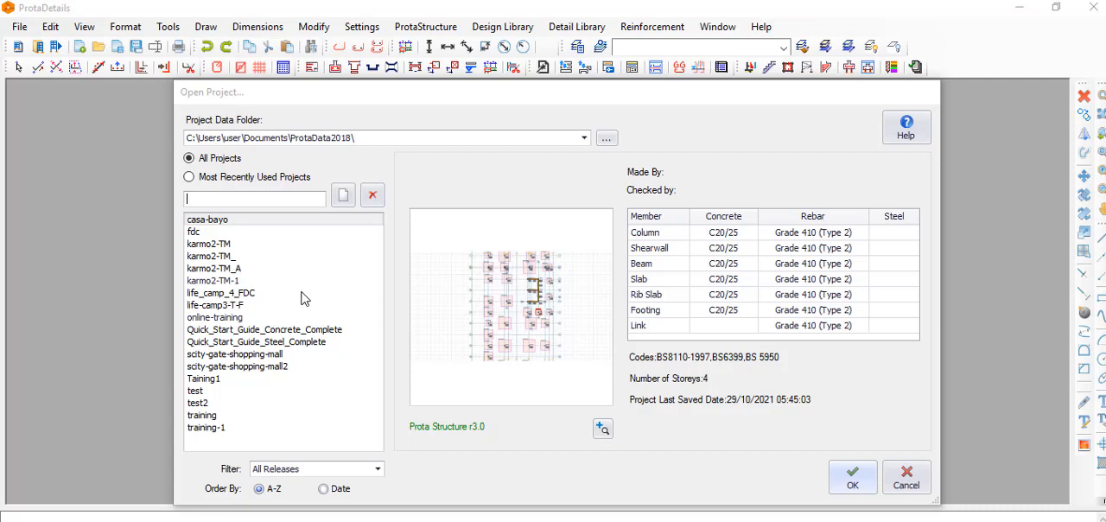
{"action": "mouse_move", "coordinate": [270, 290]}
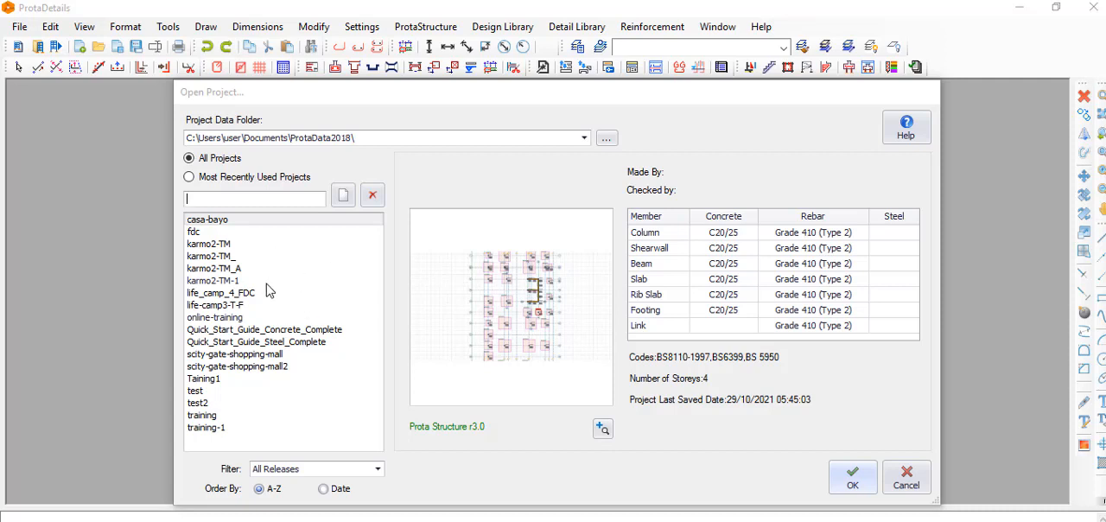
{"action": "mouse_move", "coordinate": [294, 294]}
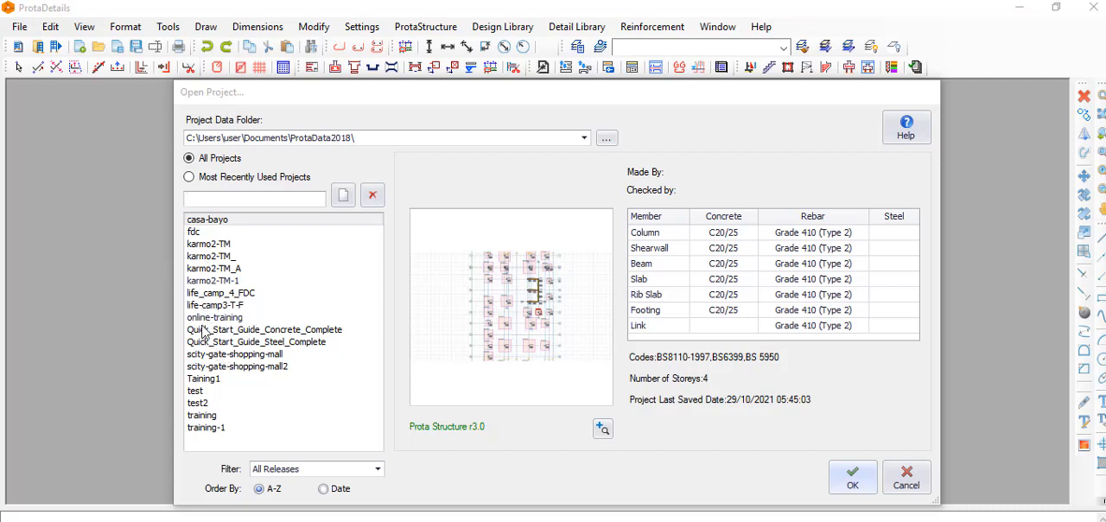
Step: Choose Taining1 from All Projects and confirm to reach its start page
{"action": "left_click", "coordinate": [204, 379]}
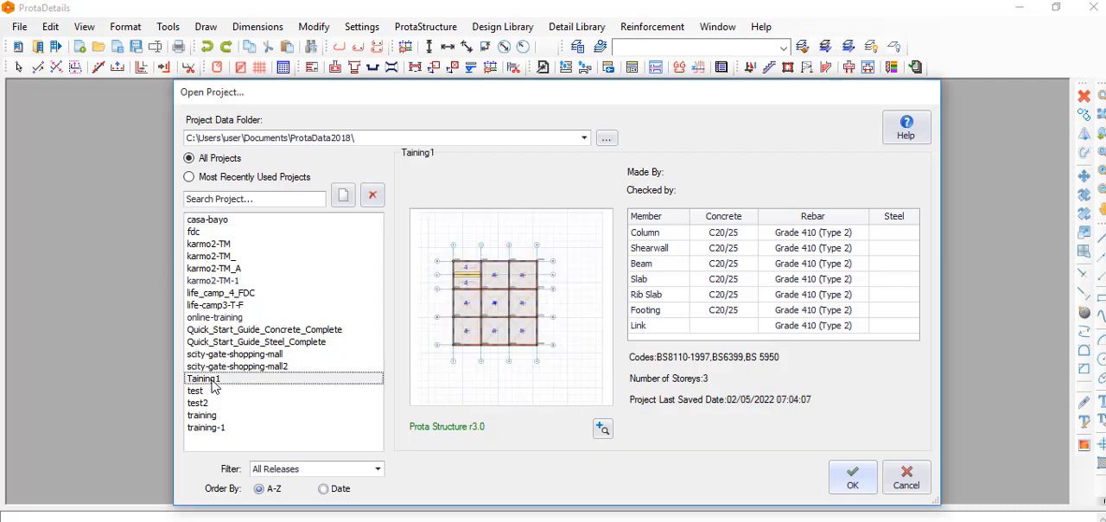
{"action": "left_click", "coordinate": [851, 477]}
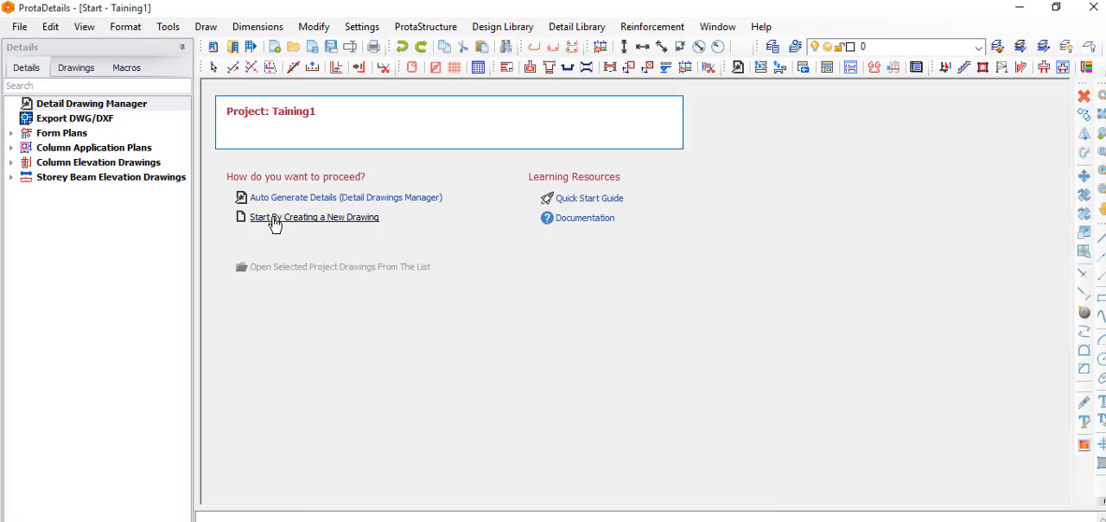
Step: Start a new drawing and draw the Form Plans storey 1 (+3.00m) plan into it
{"action": "left_click", "coordinate": [315, 218]}
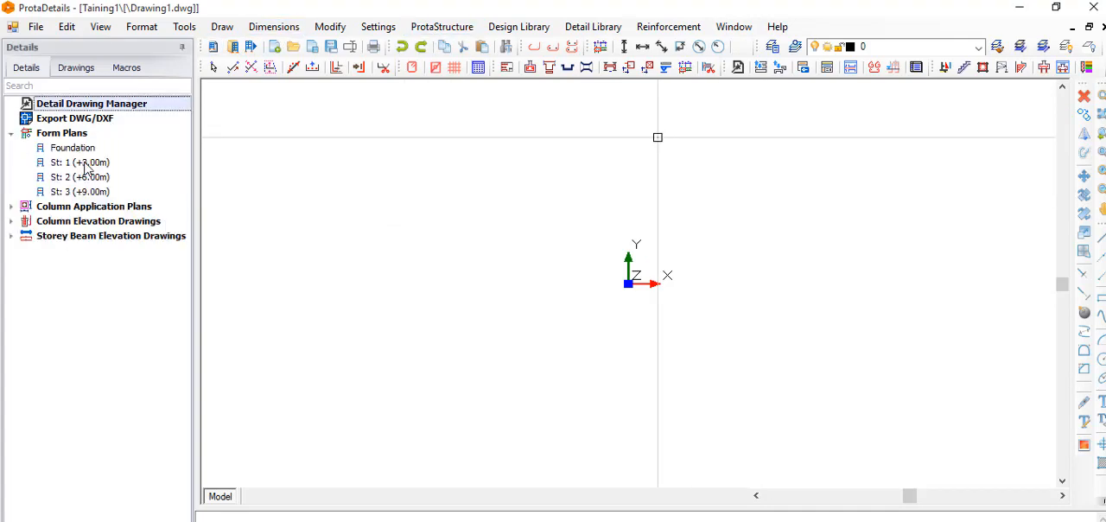
{"action": "left_click", "coordinate": [79, 162]}
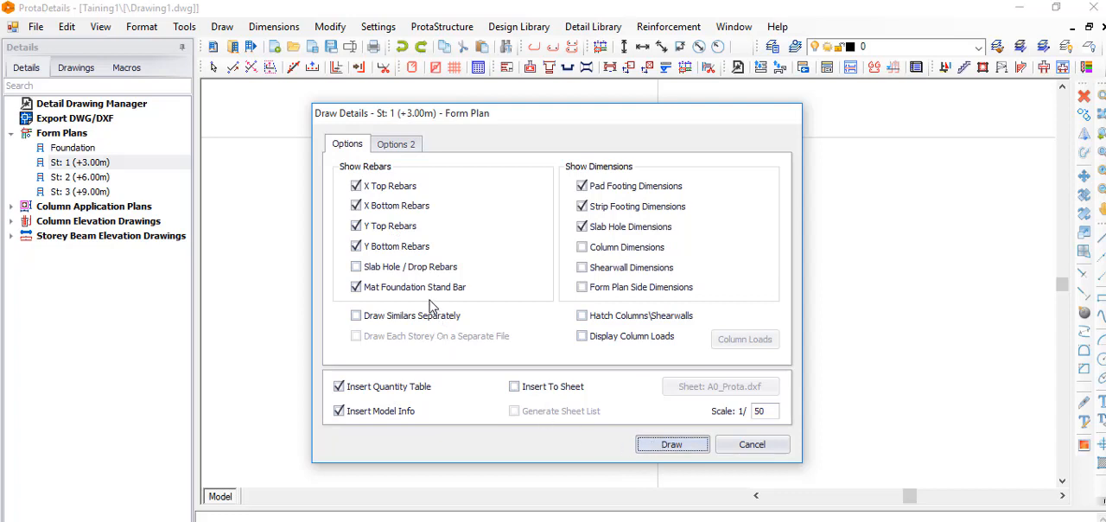
{"action": "left_click", "coordinate": [670, 443]}
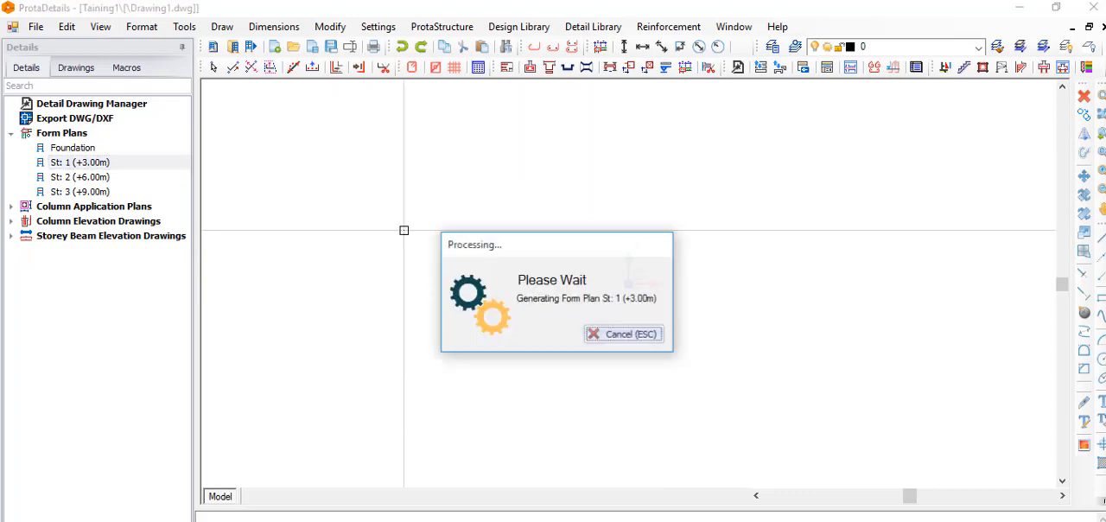